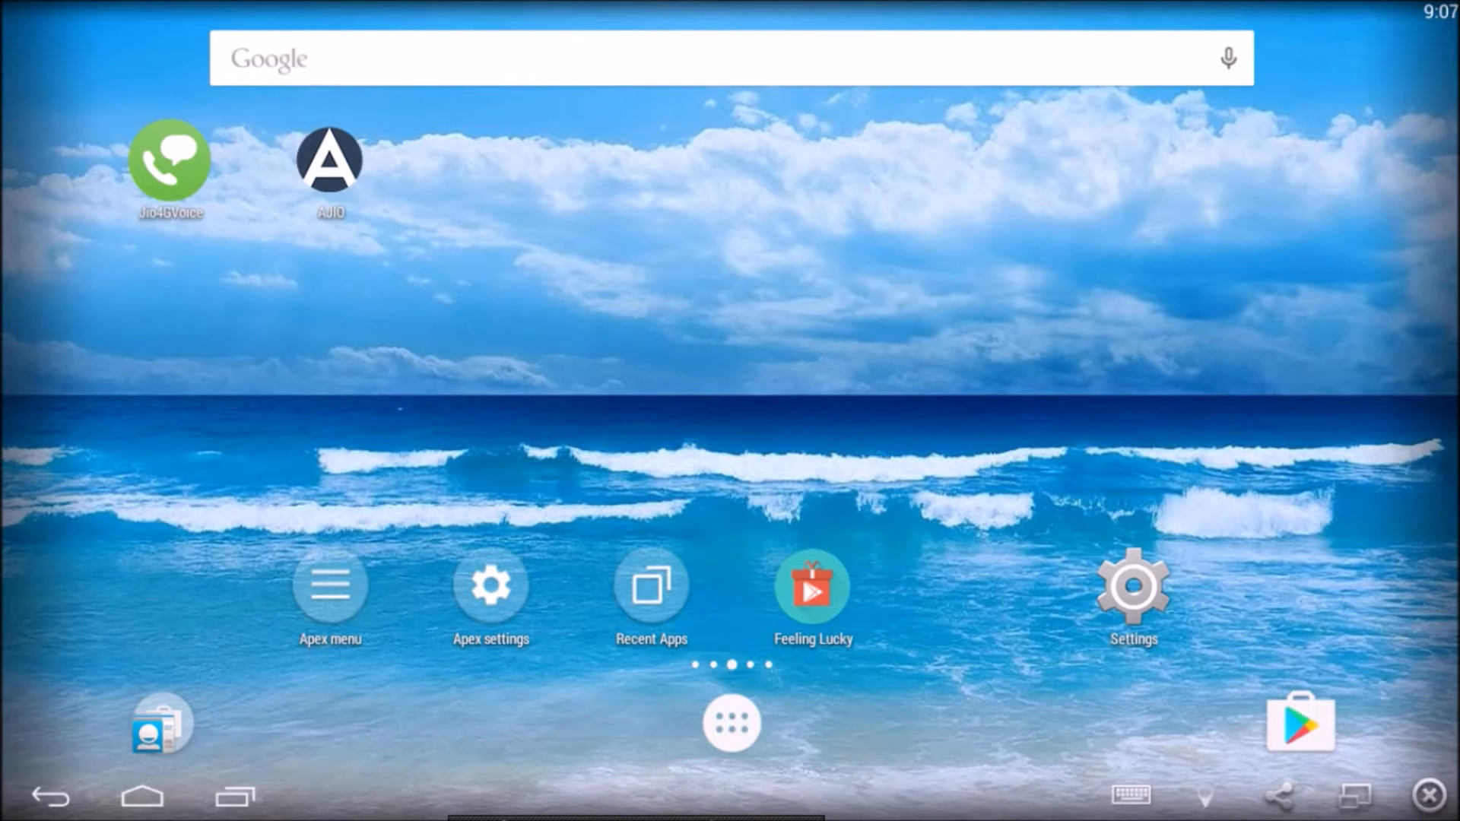
Open the Jio4GVoice Play Store listing, which shows the app as installed.
left_click(171, 160)
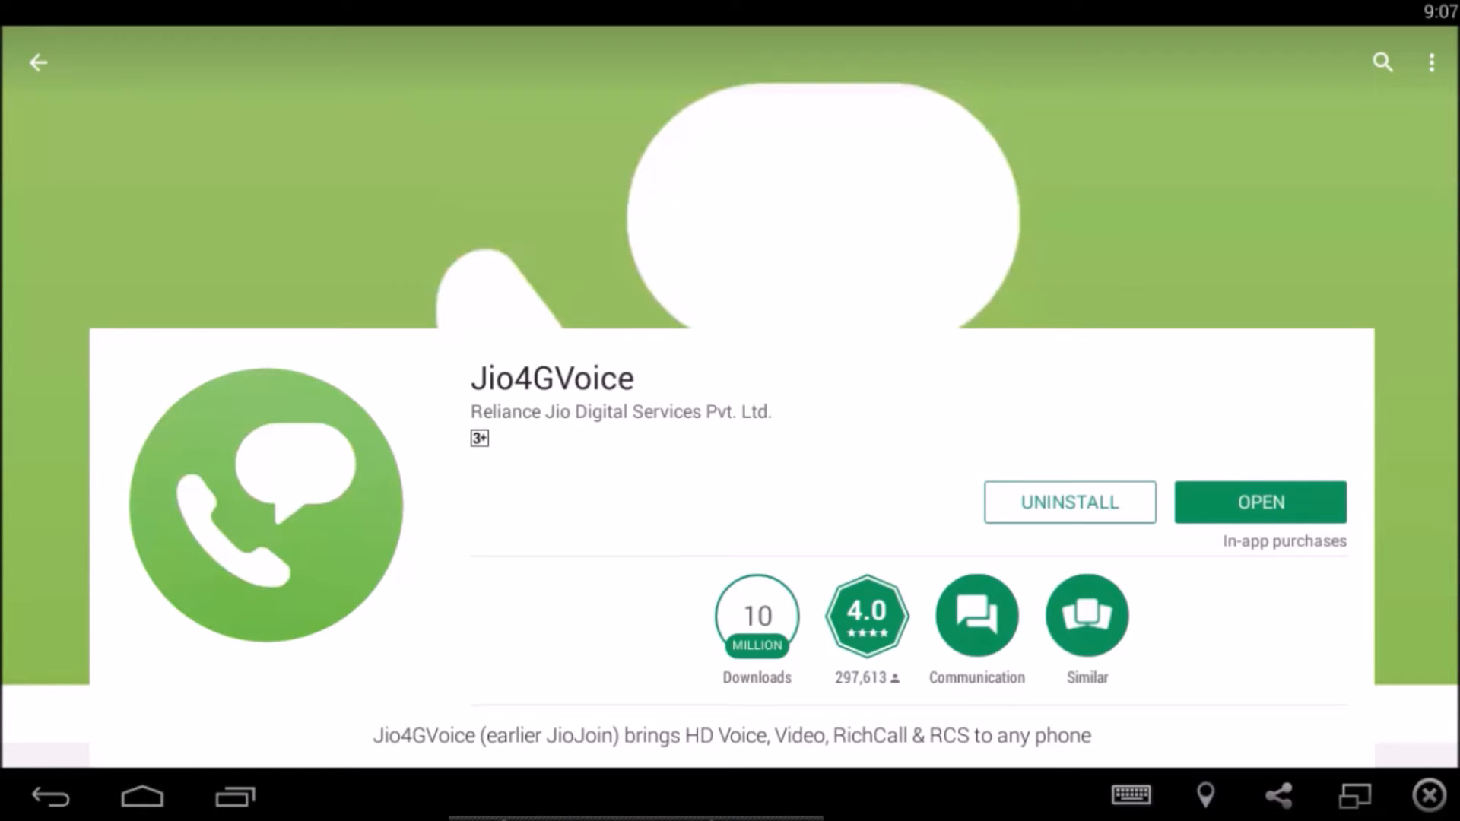
Launch the installed Jio4GVoice app from its Play Store page.
left_click(1261, 502)
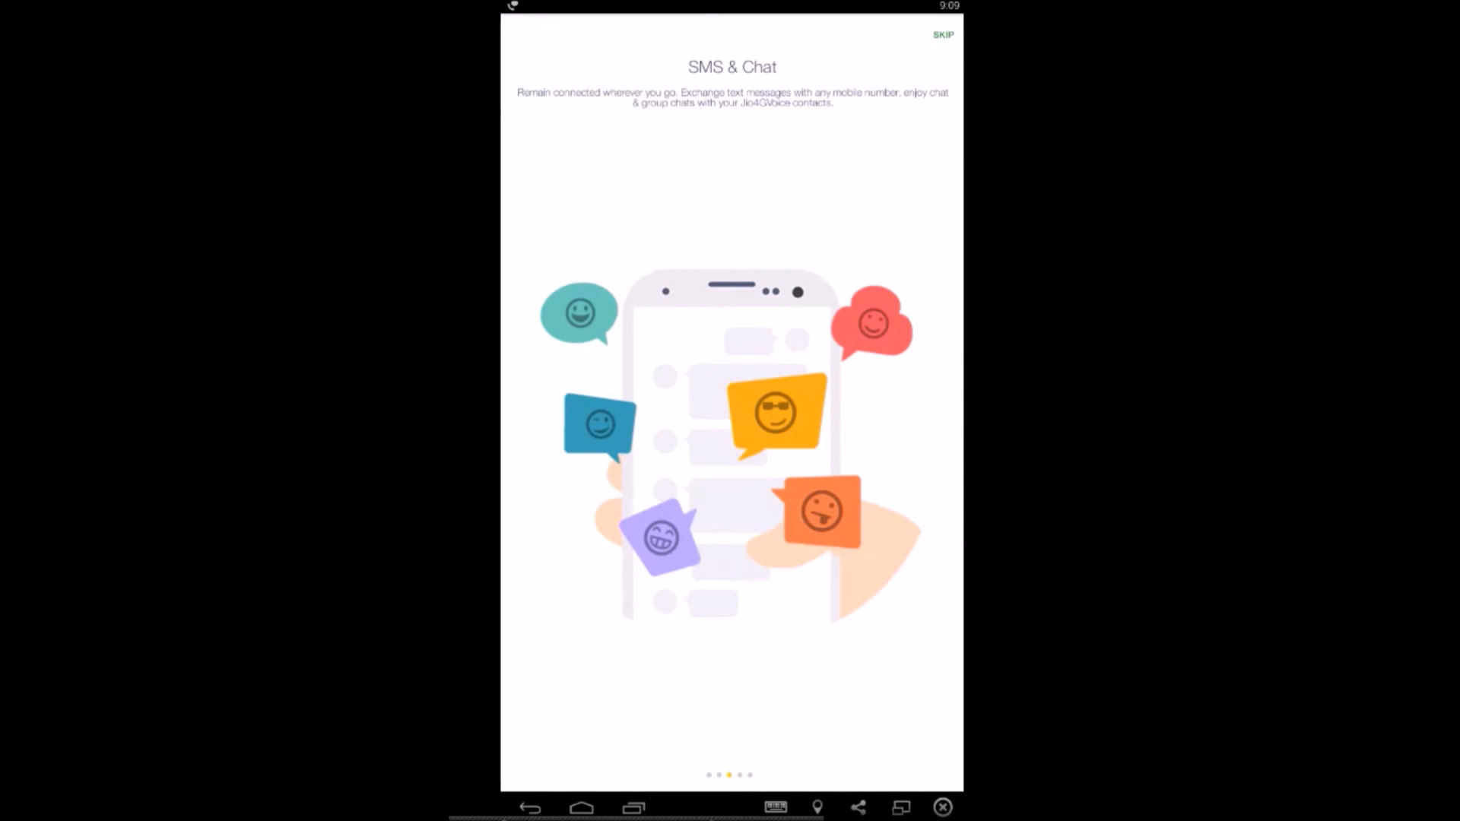
Skip the Jio4GVoice intro slides to land on the empty Calls tab.
left_click(943, 34)
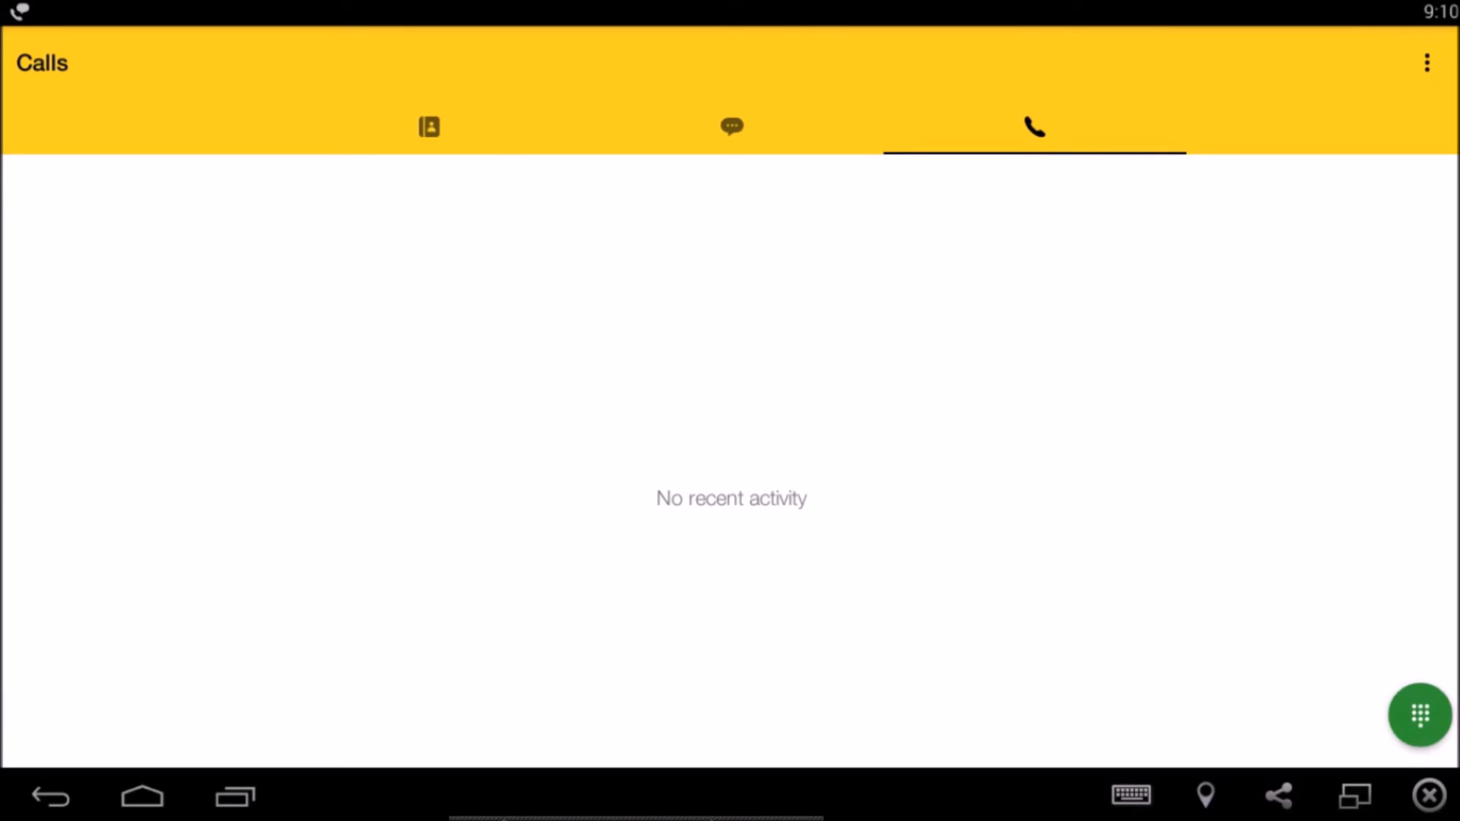
Dial 199 on the Jio4GVoice dialpad and place the call.
left_click(1421, 722)
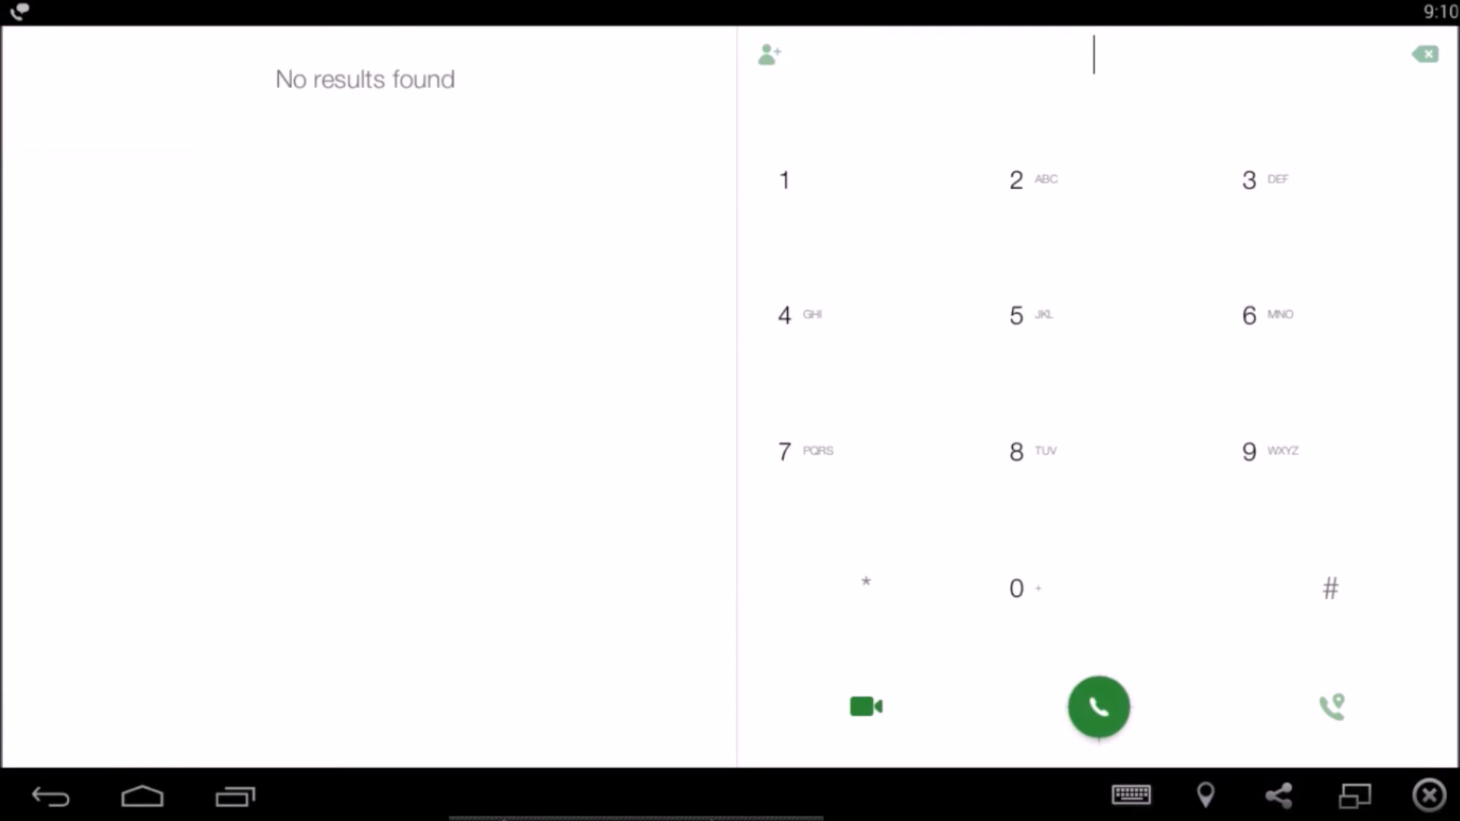
left_click(783, 179)
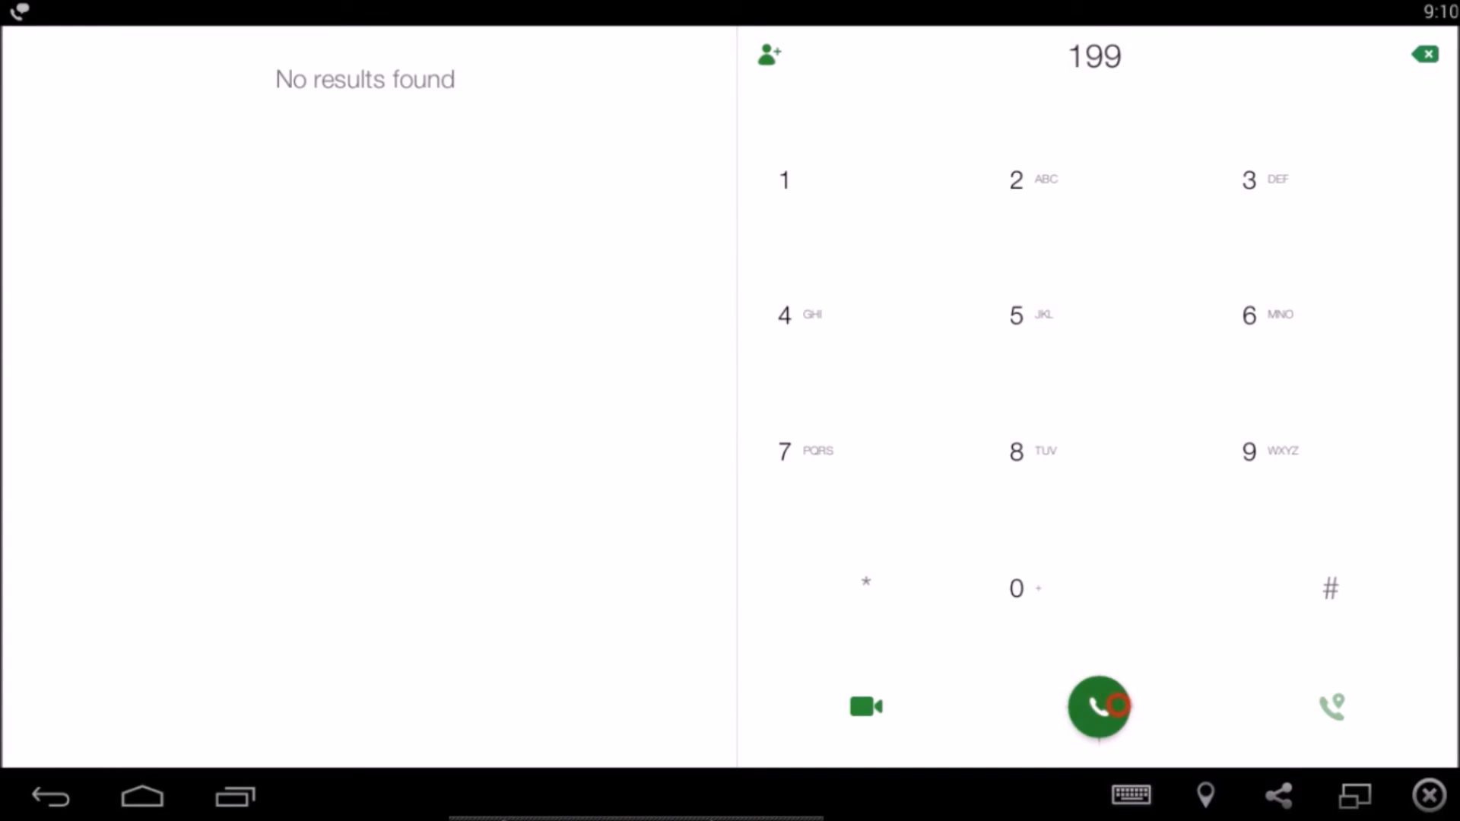
left_click(1098, 707)
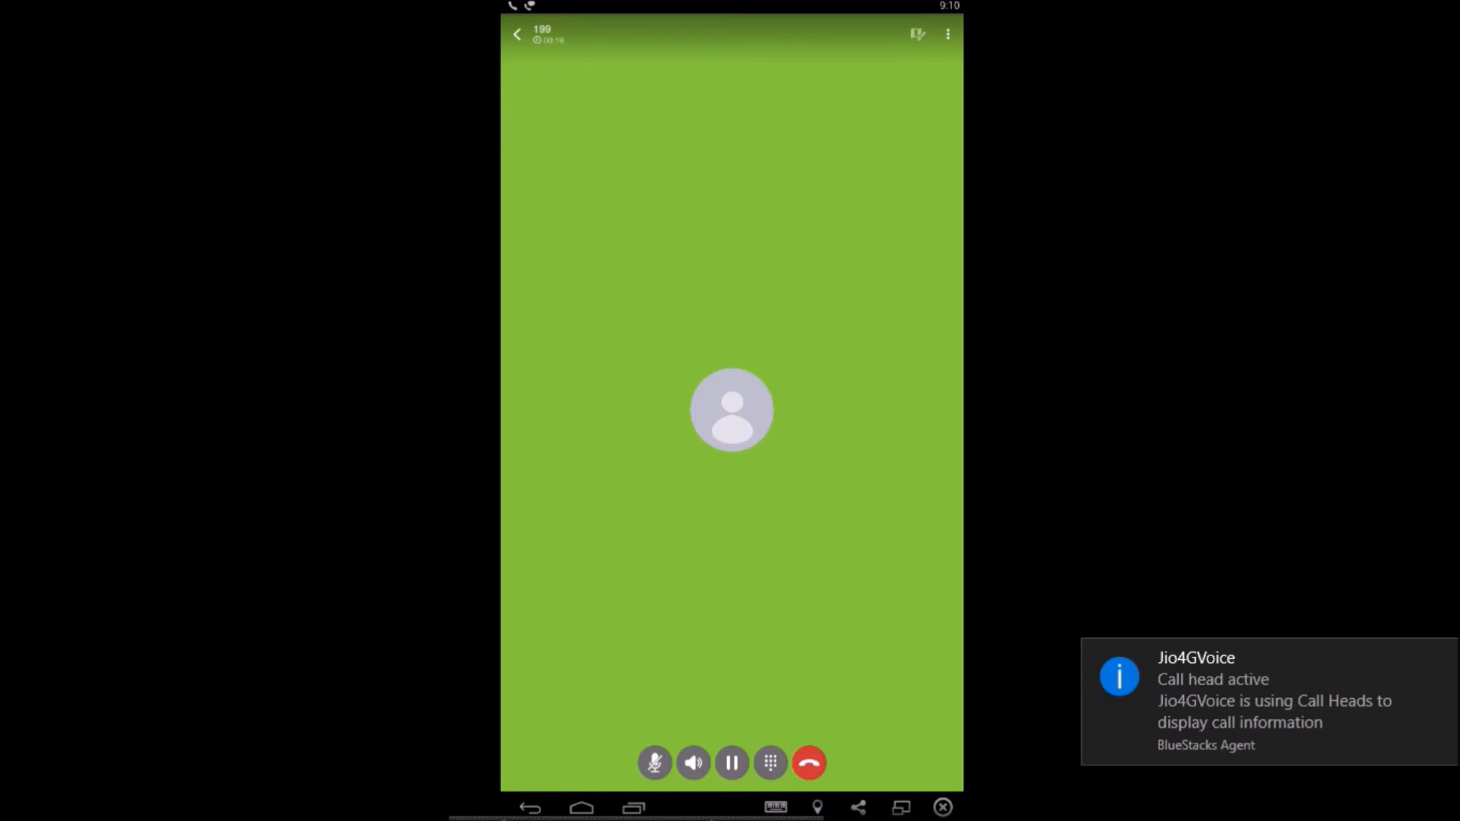
Show the in-call keypad and enter the digits 2 and 1.
left_click(770, 762)
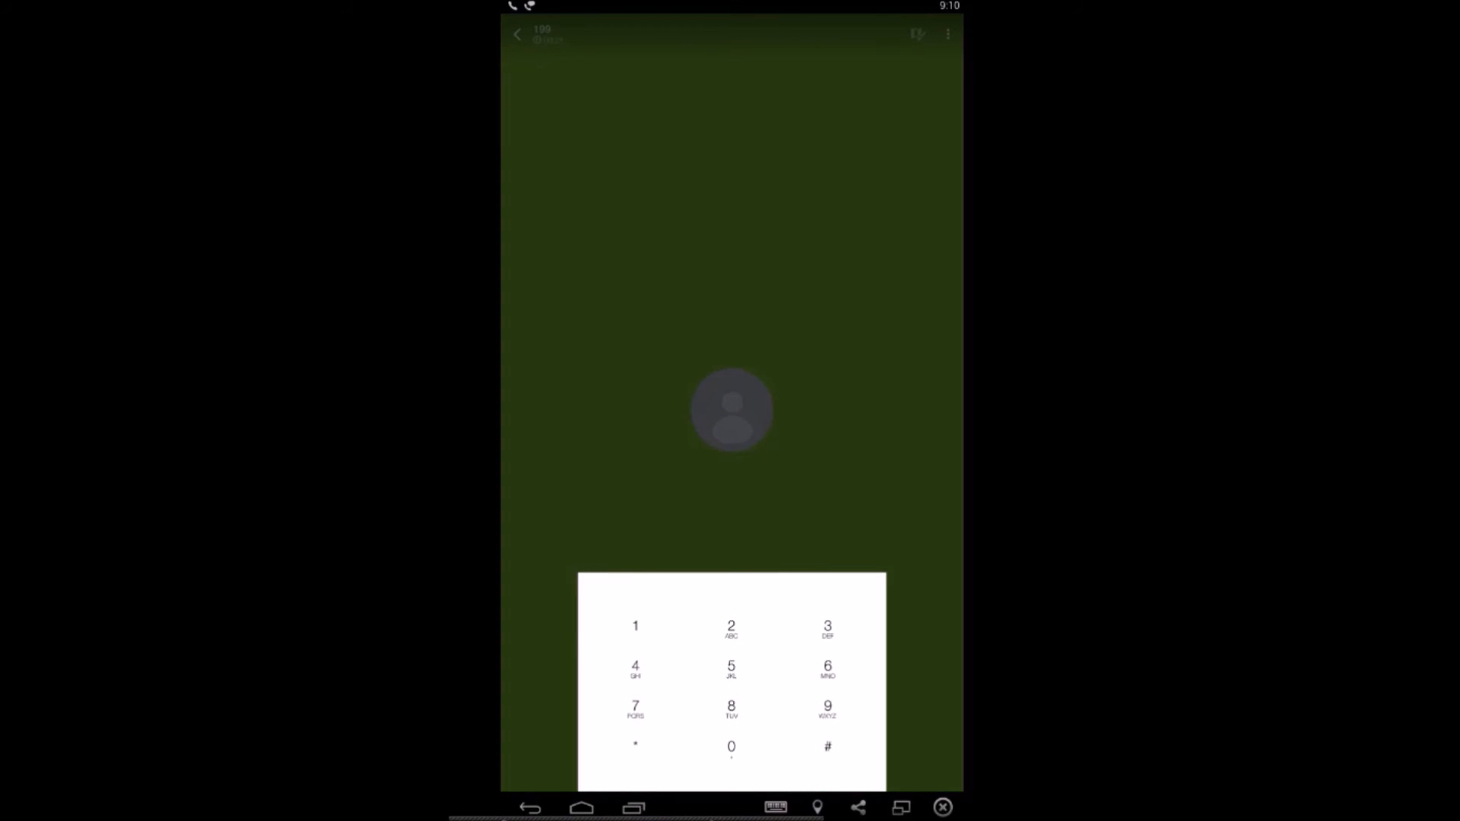
left_click(731, 628)
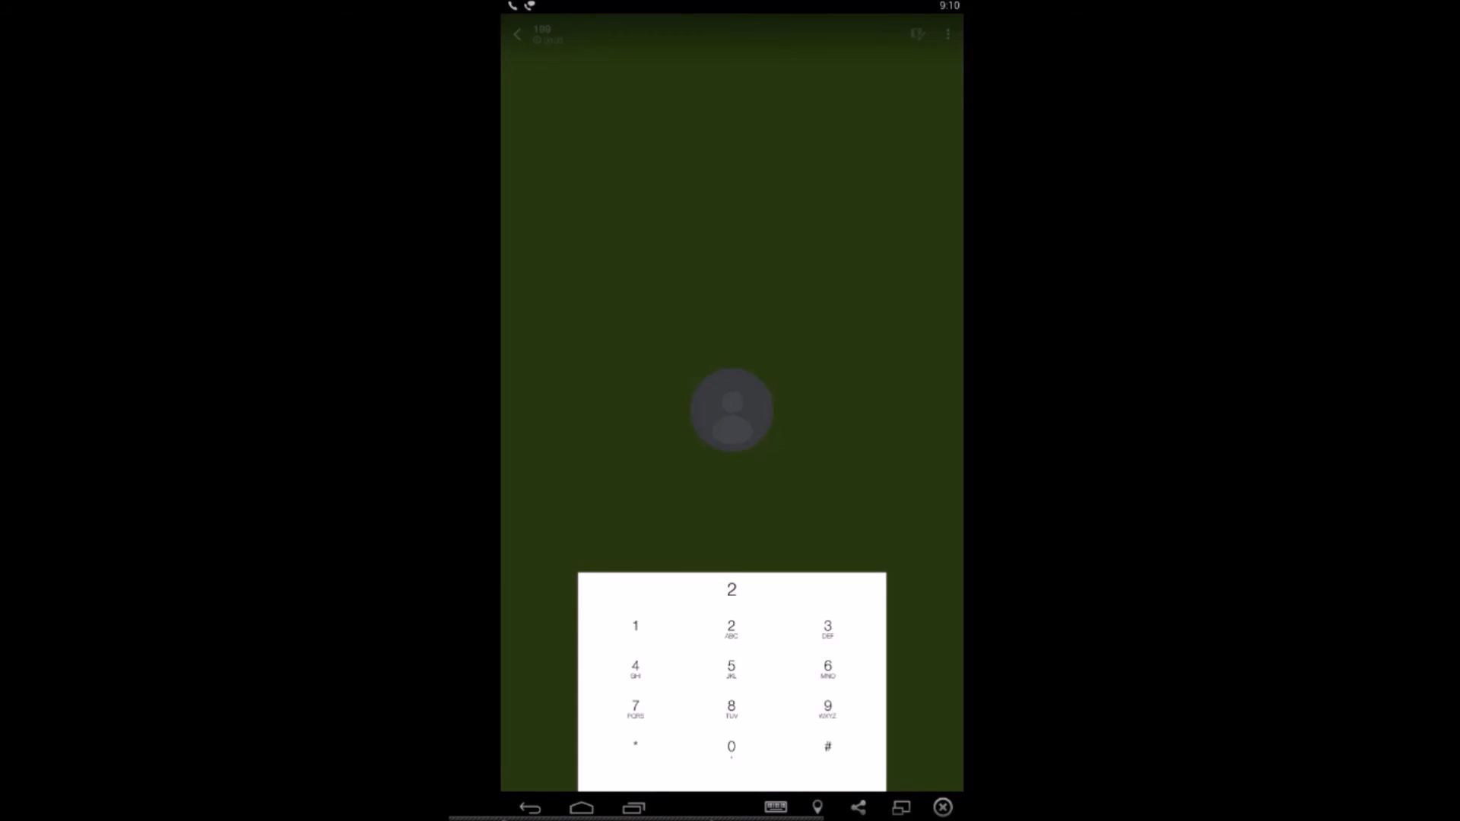
left_click(634, 628)
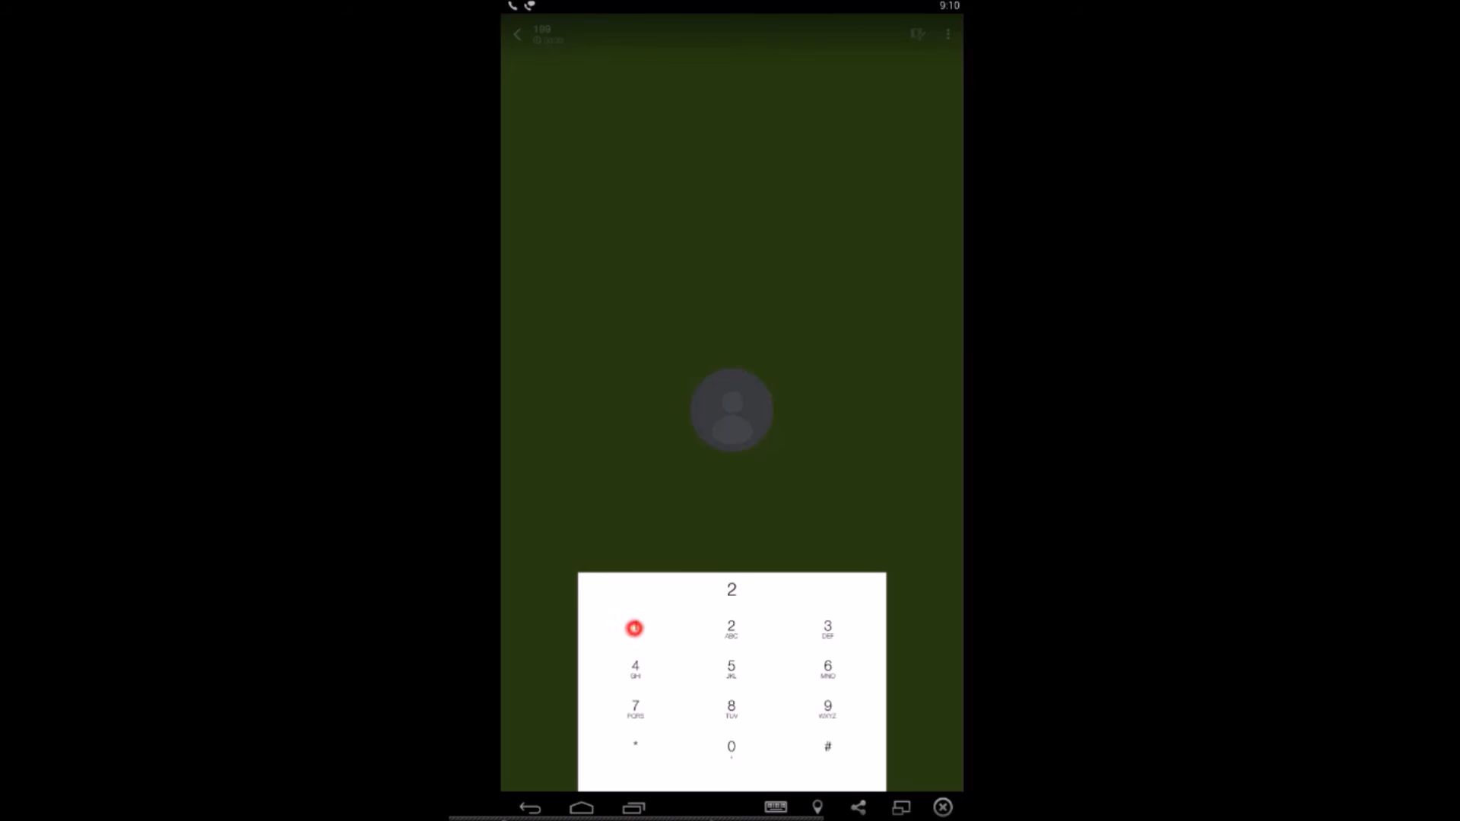
left_click(635, 627)
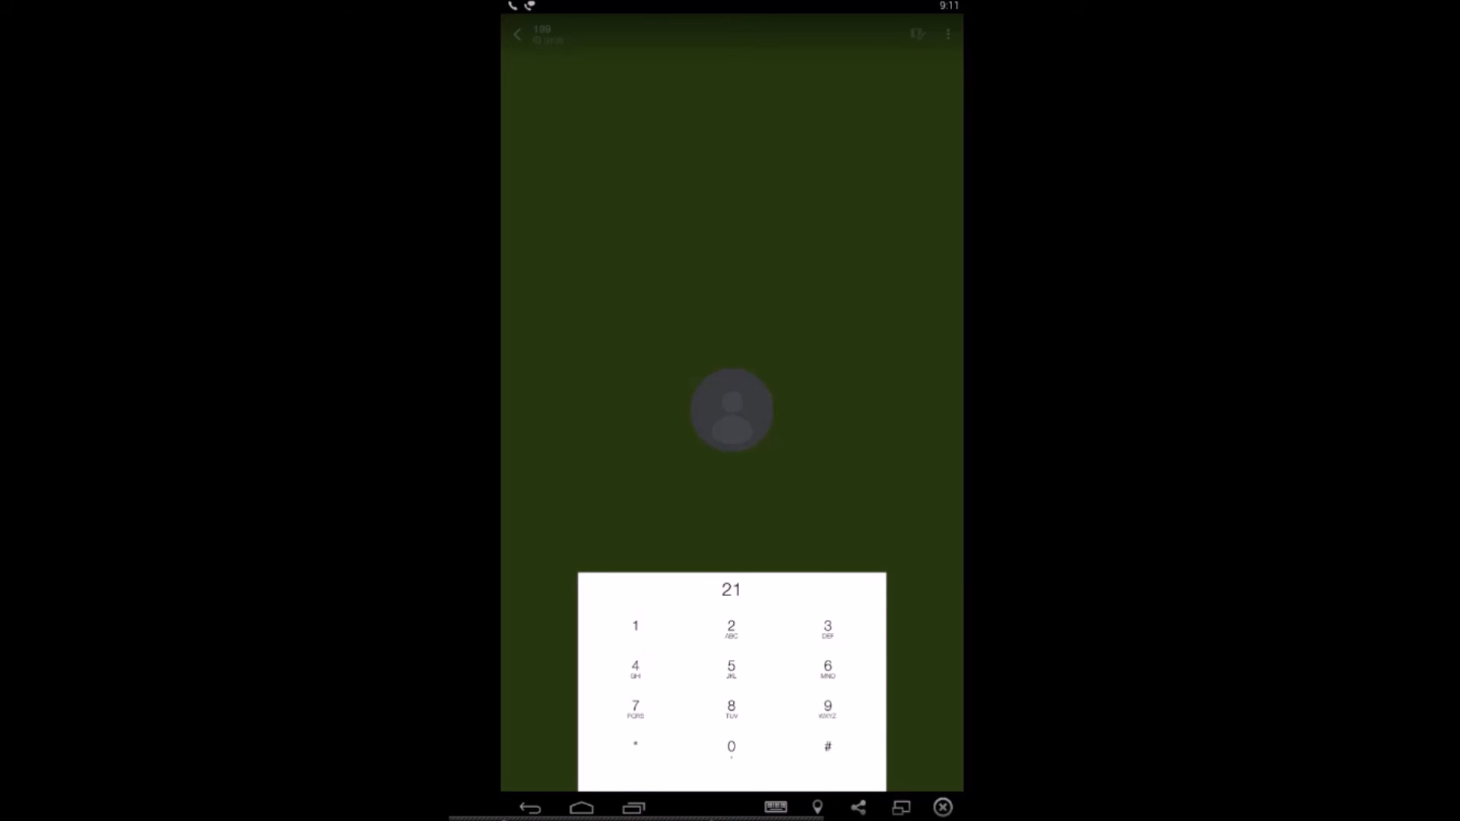